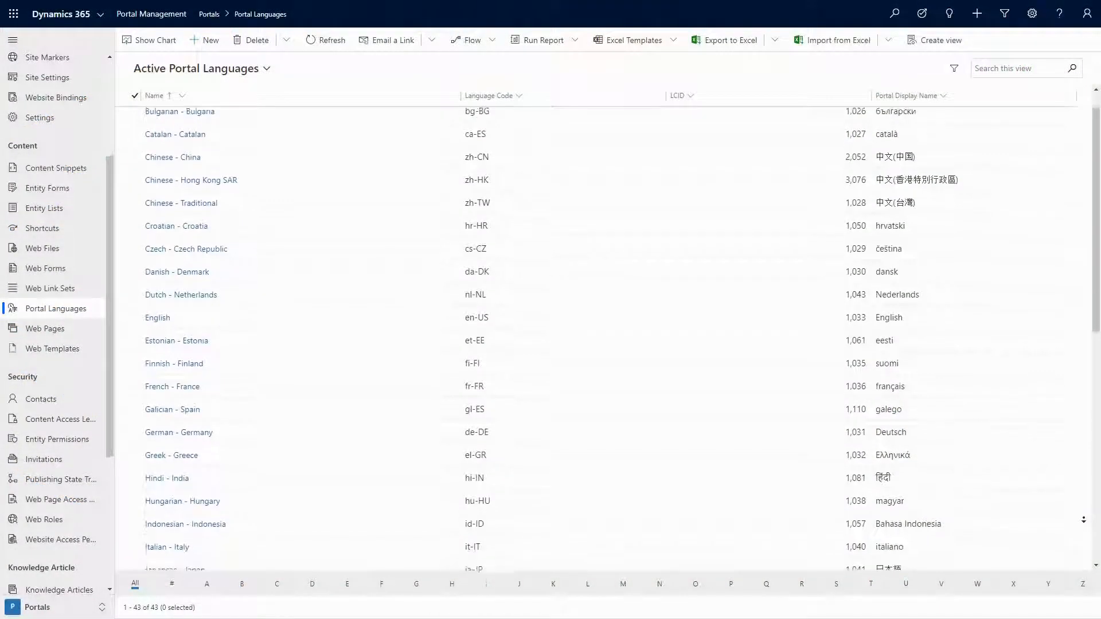
Step: Delete the French - France row from Home's Localized Content subgrid, keeping only English
scroll(down, 3)
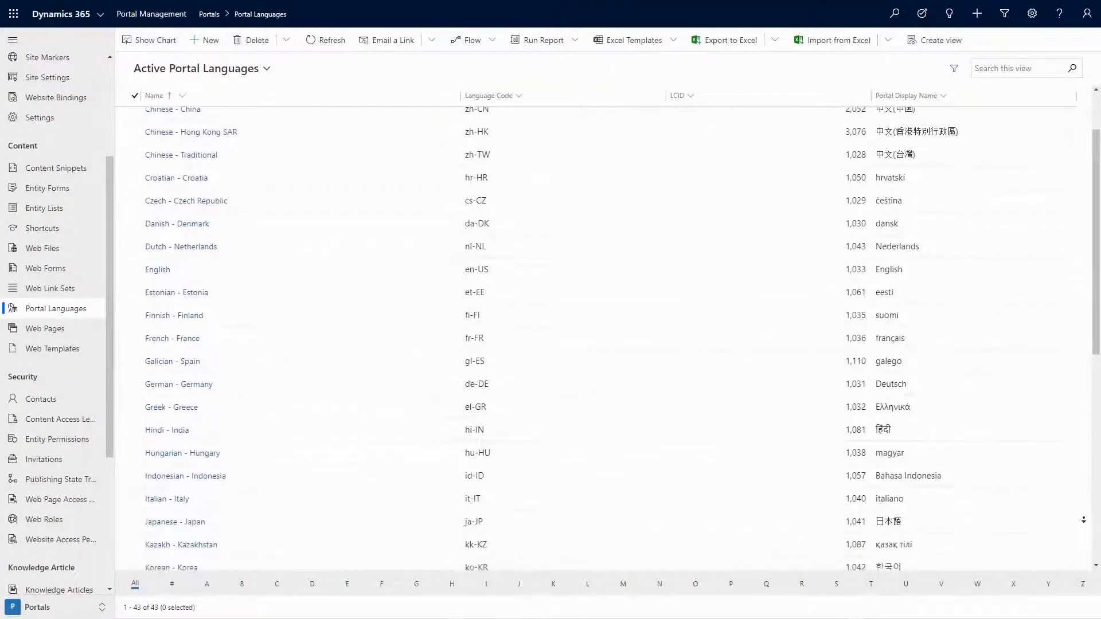
scroll(down, 3)
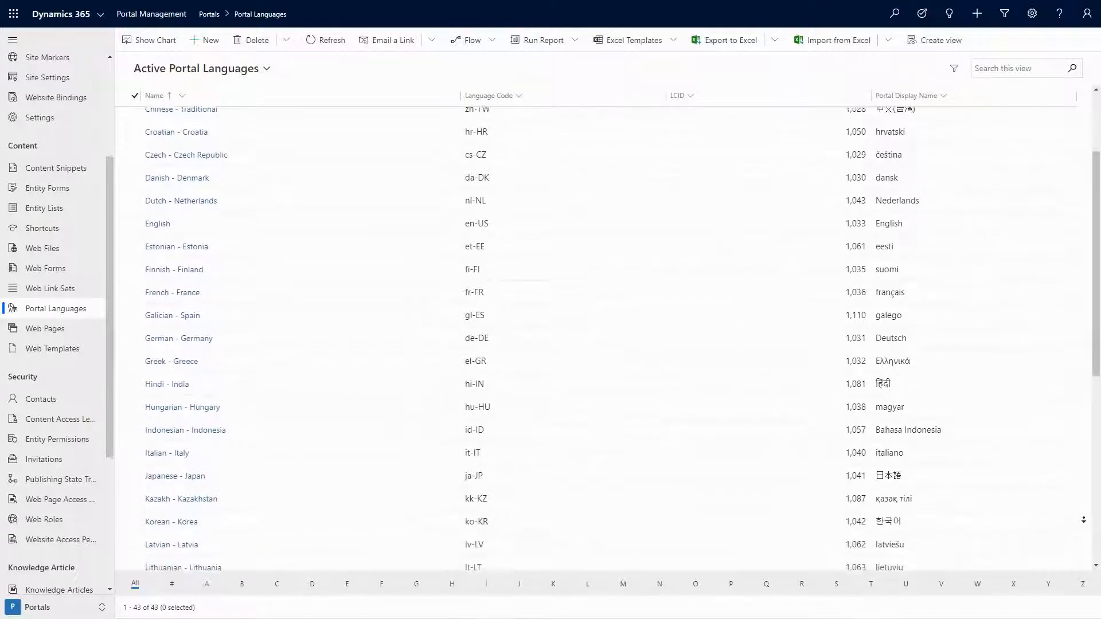
scroll(down, 3)
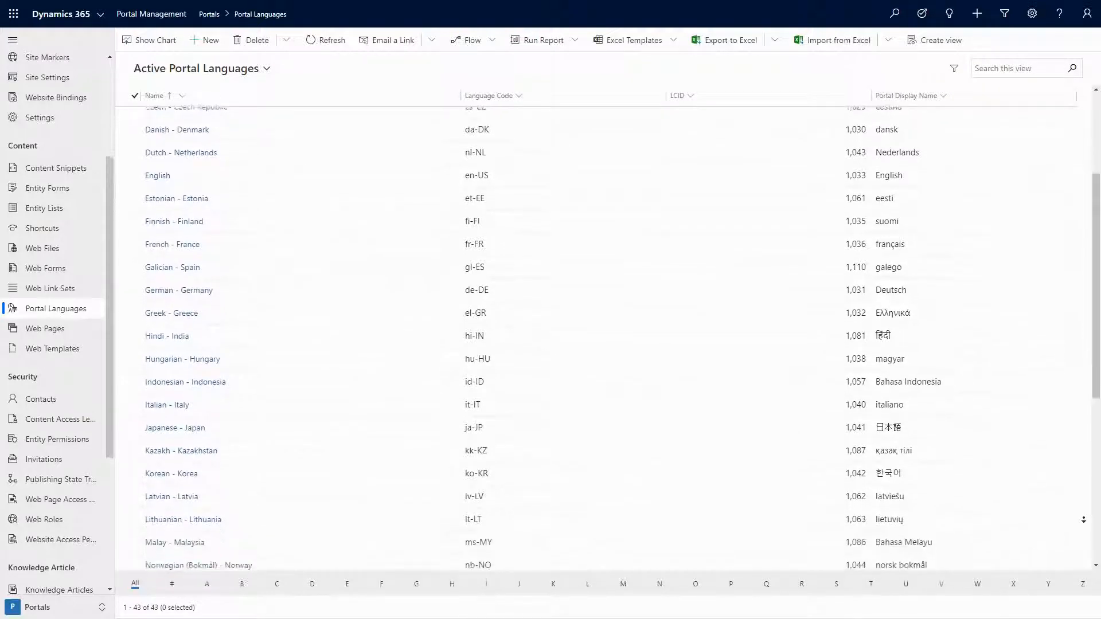
scroll(down, 3)
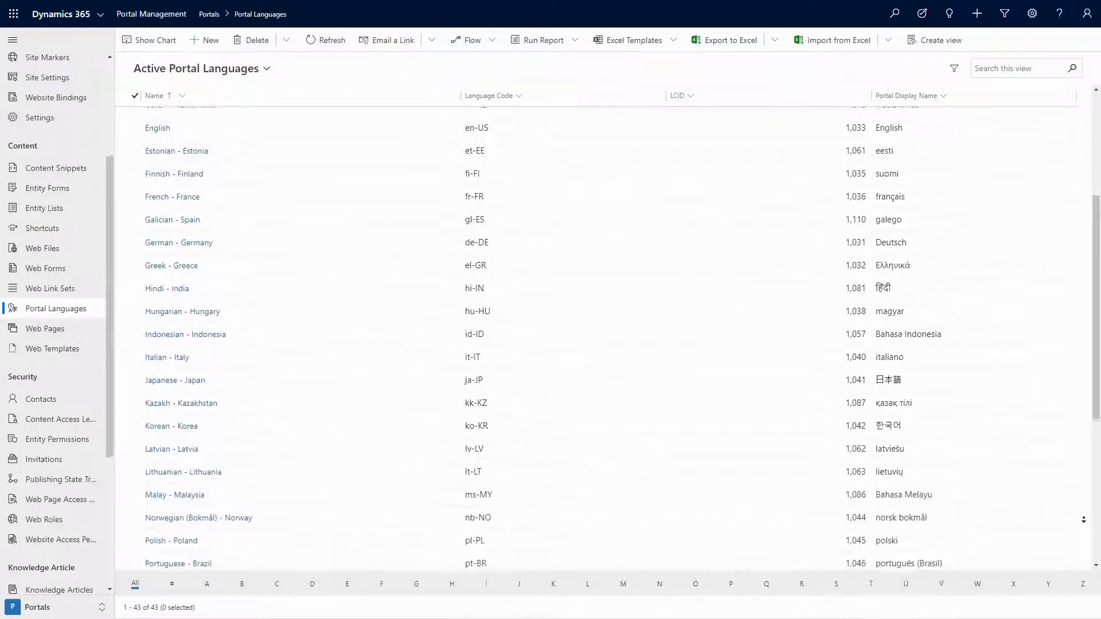
scroll(down, 3)
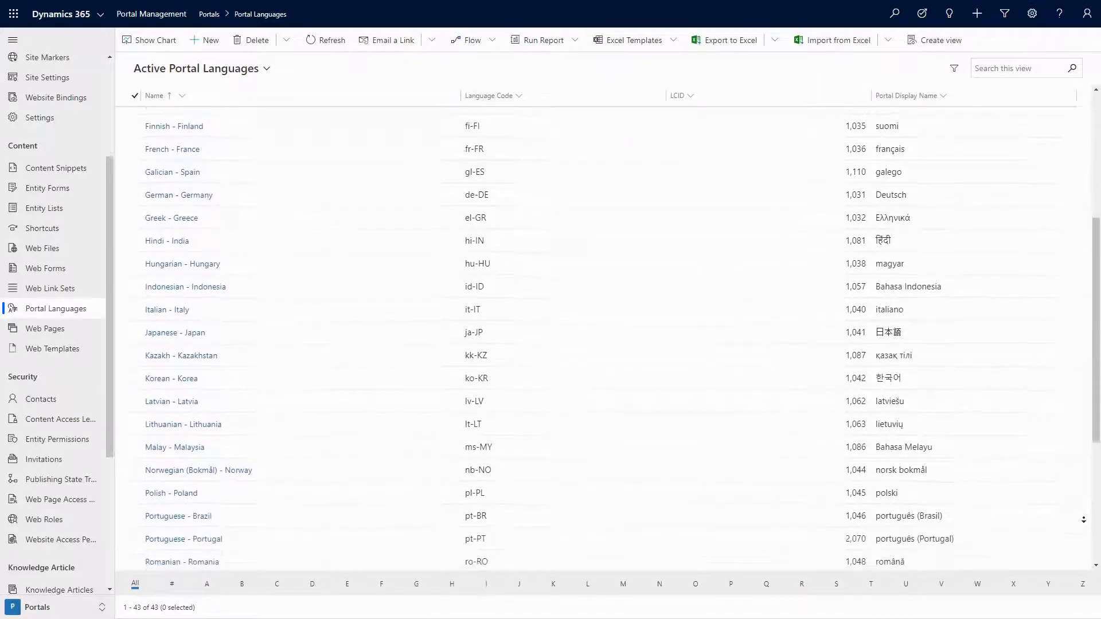
scroll(down, 3)
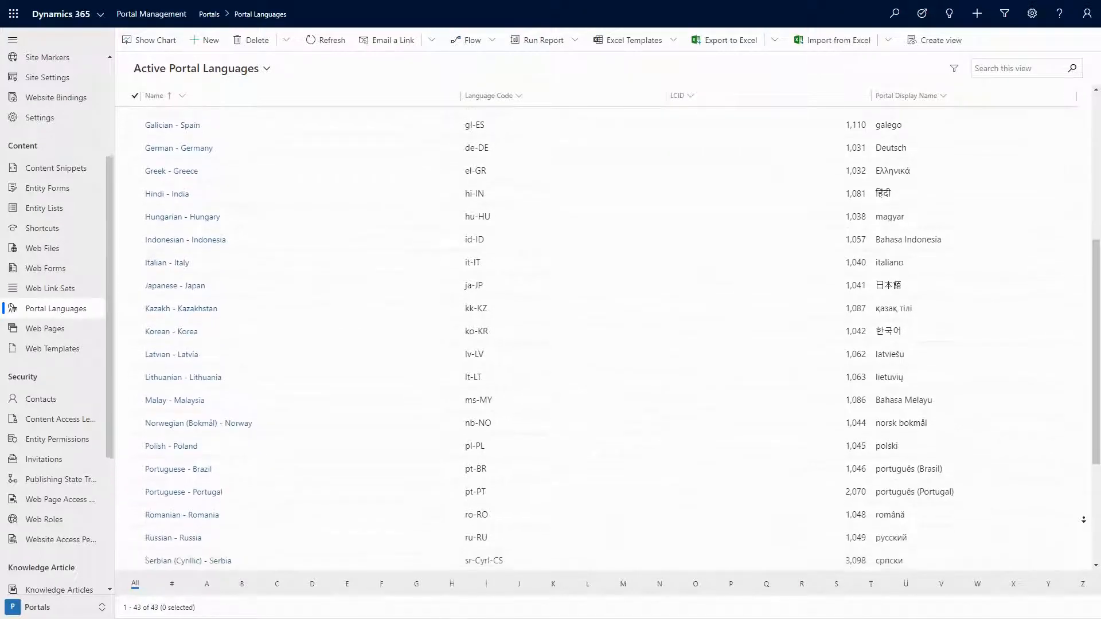
scroll(down, 3)
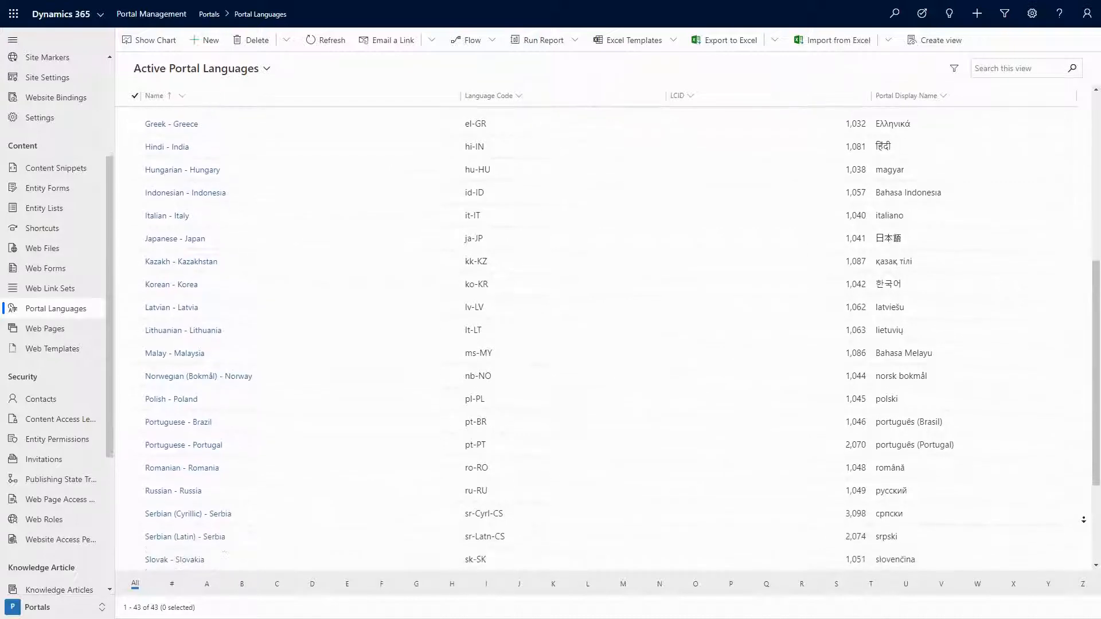
scroll(down, 3)
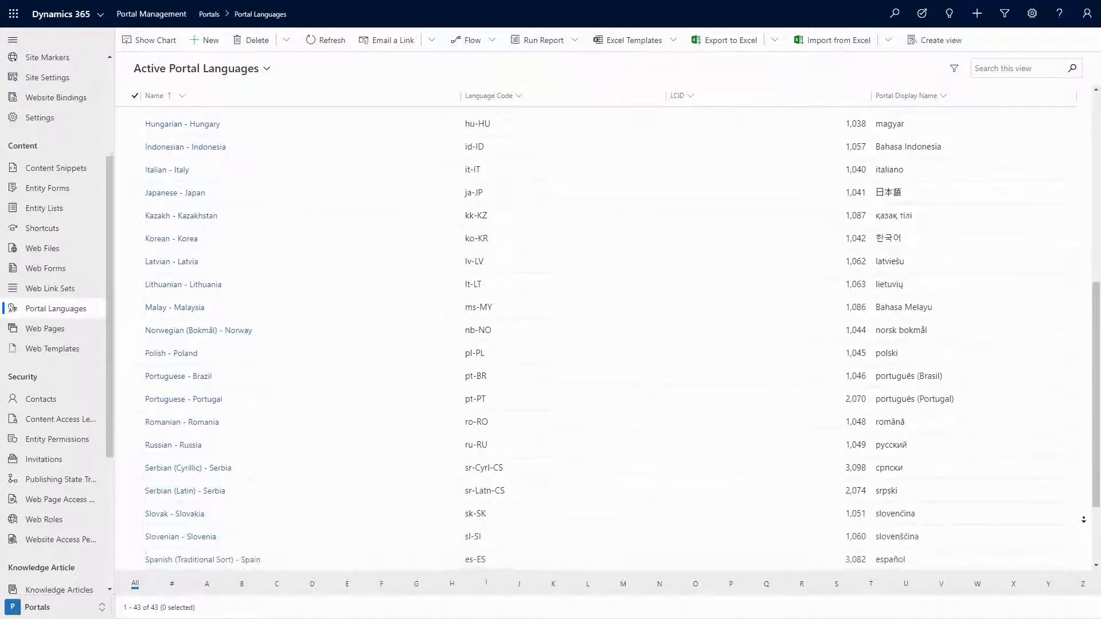
scroll(down, 3)
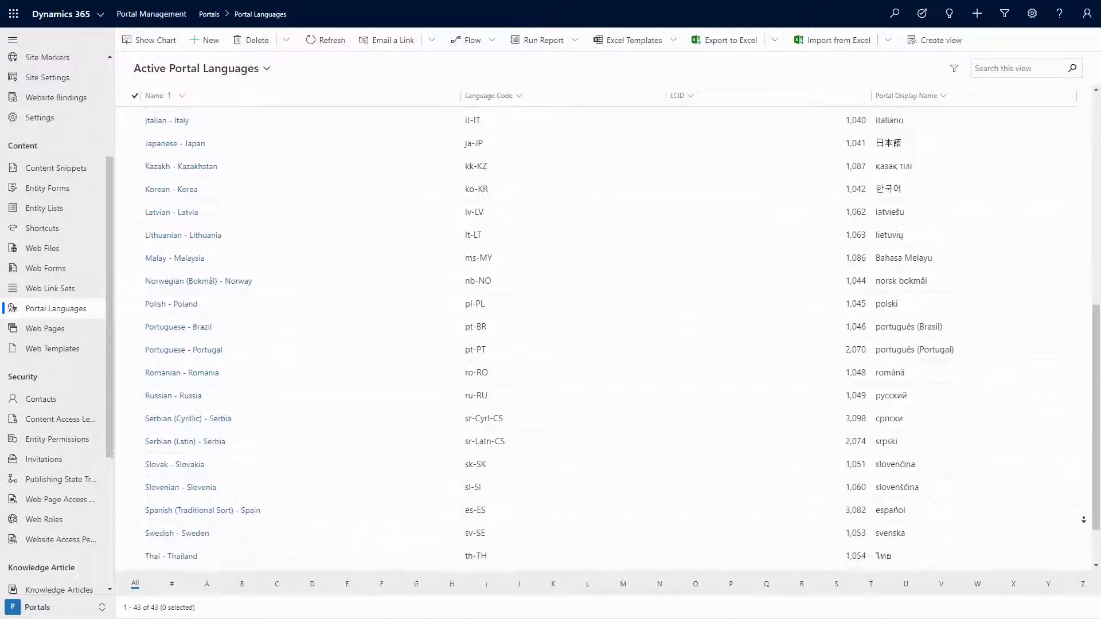
scroll(down, 3)
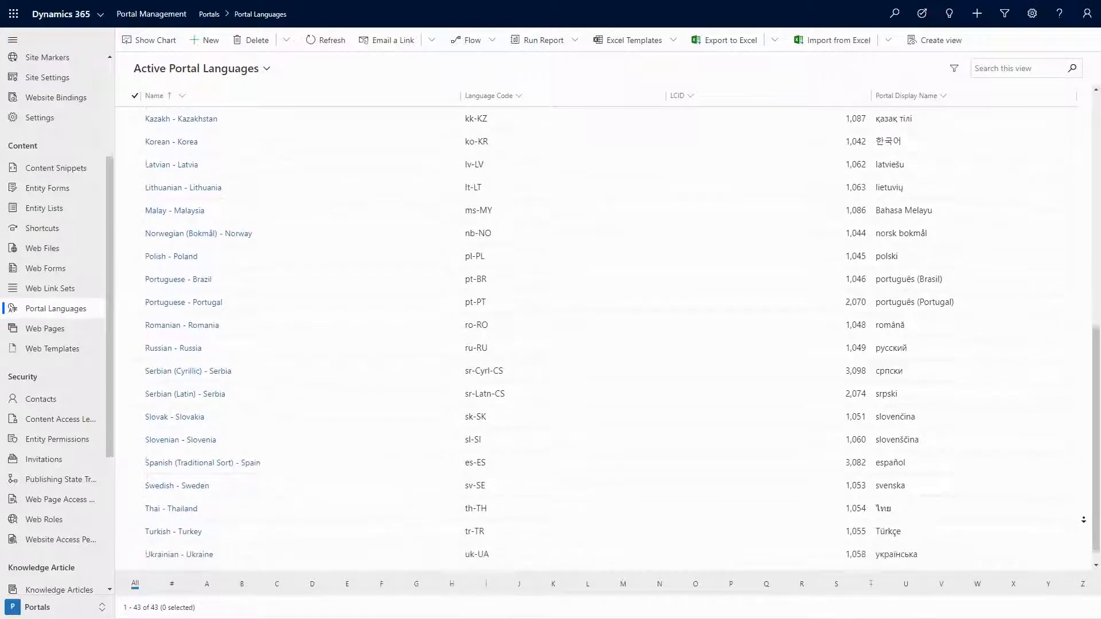
scroll(down, 3)
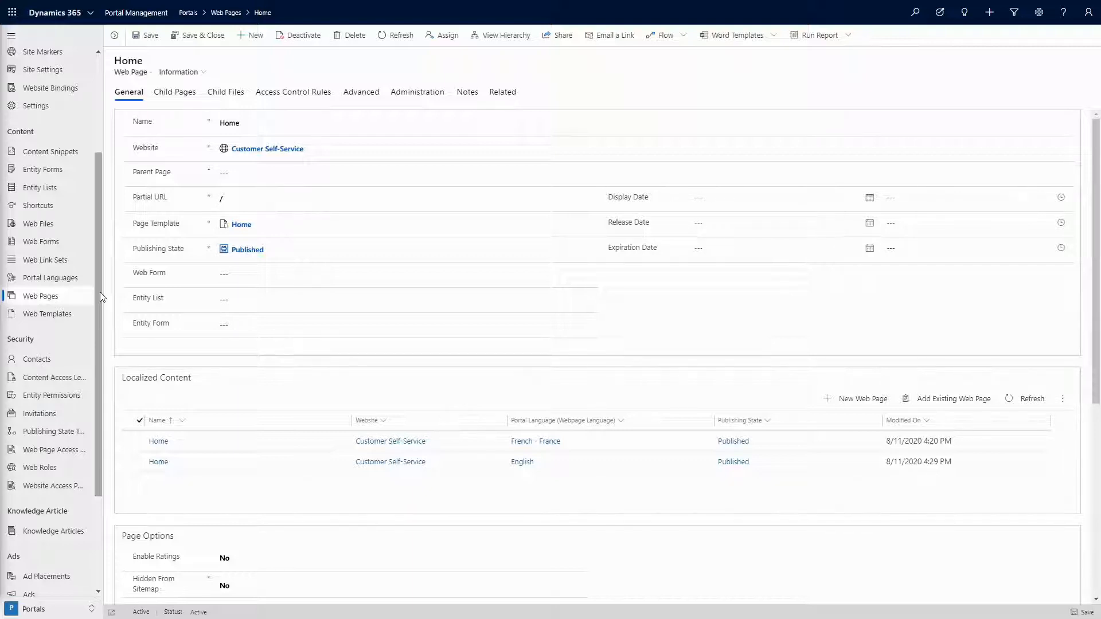
mouse_move(101, 185)
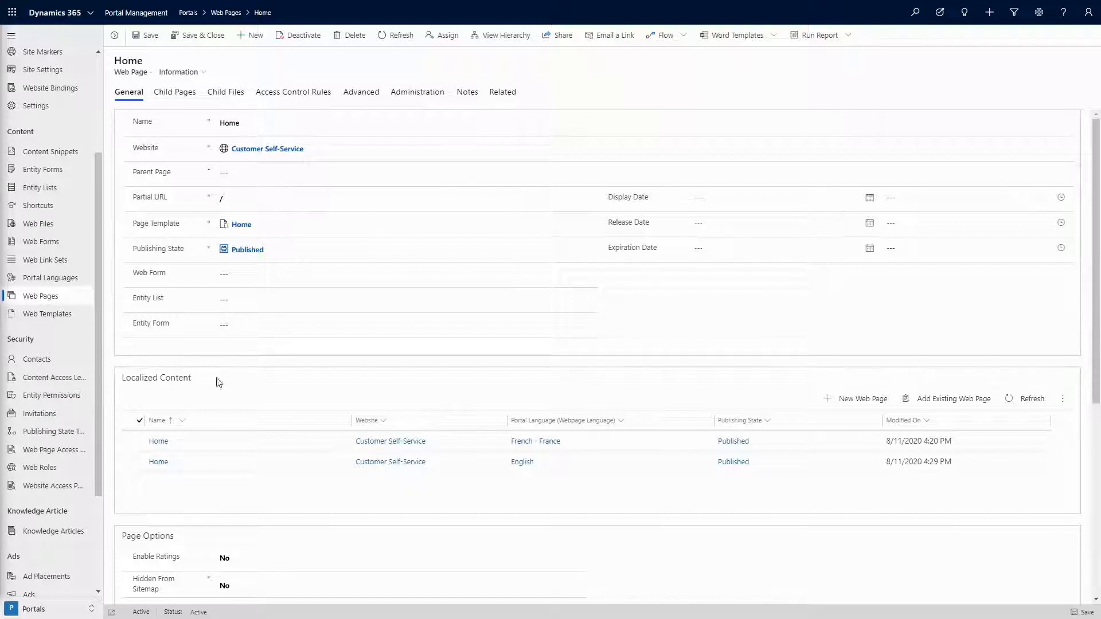
click(158, 461)
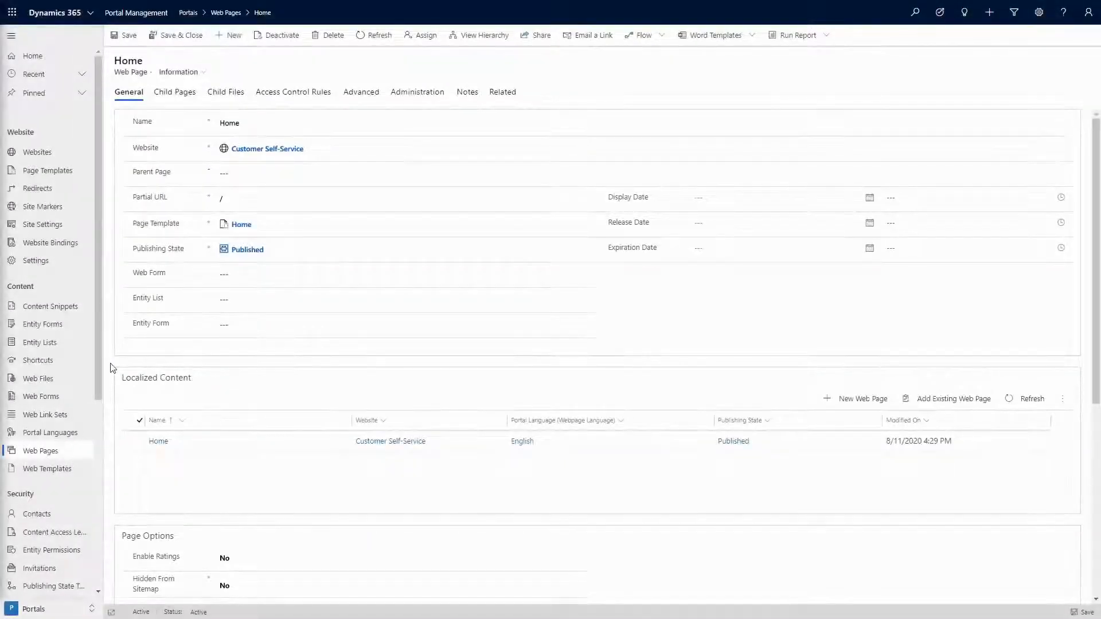
mouse_move(133, 231)
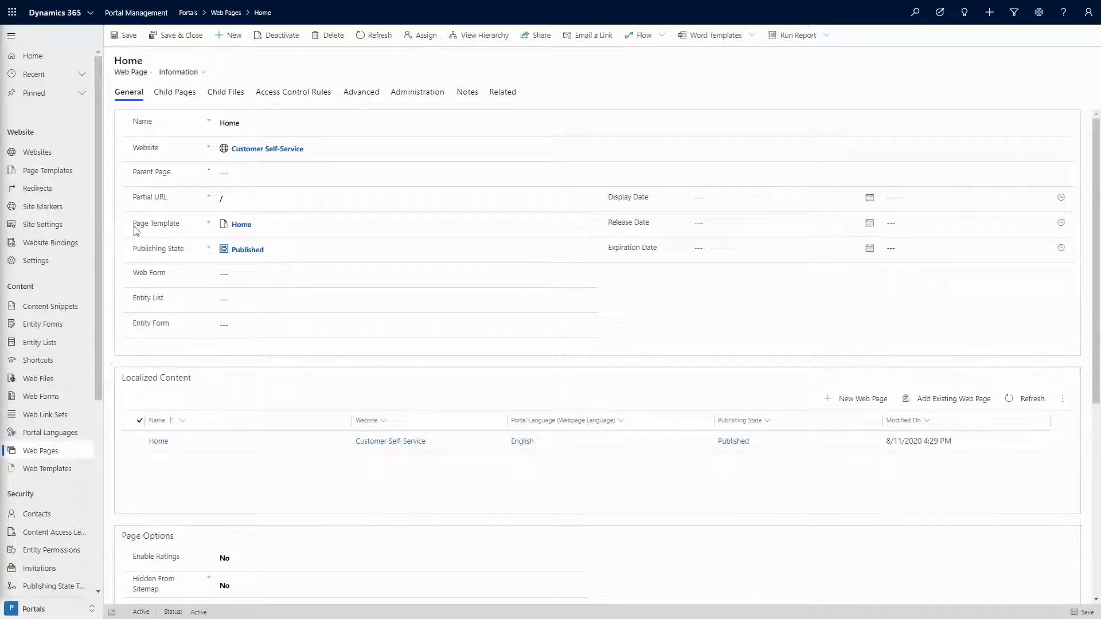
mouse_move(165, 131)
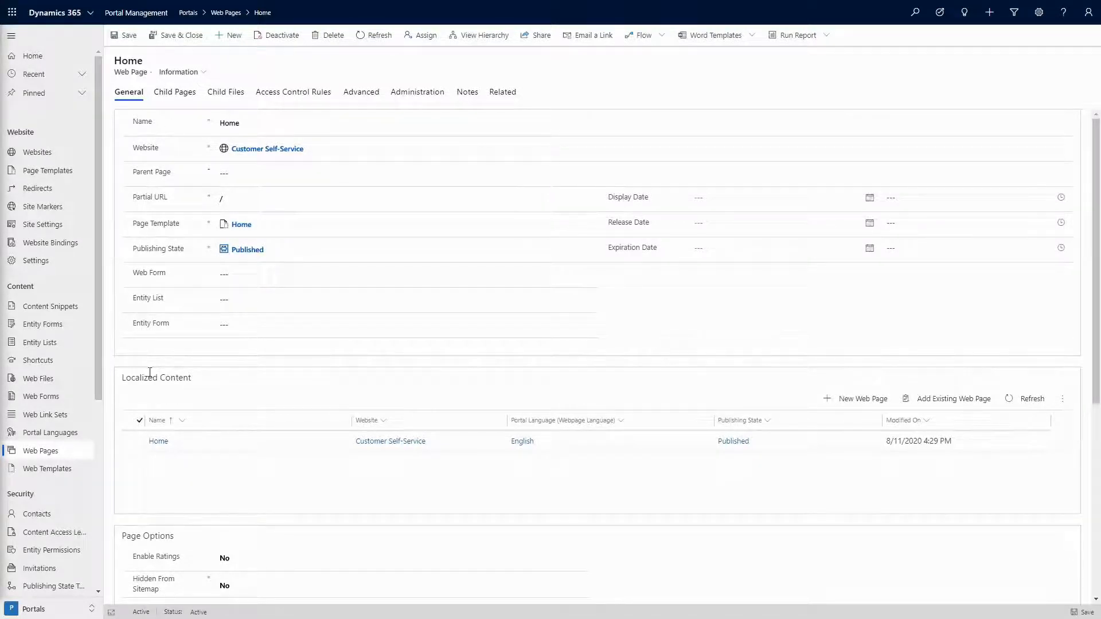
click(158, 440)
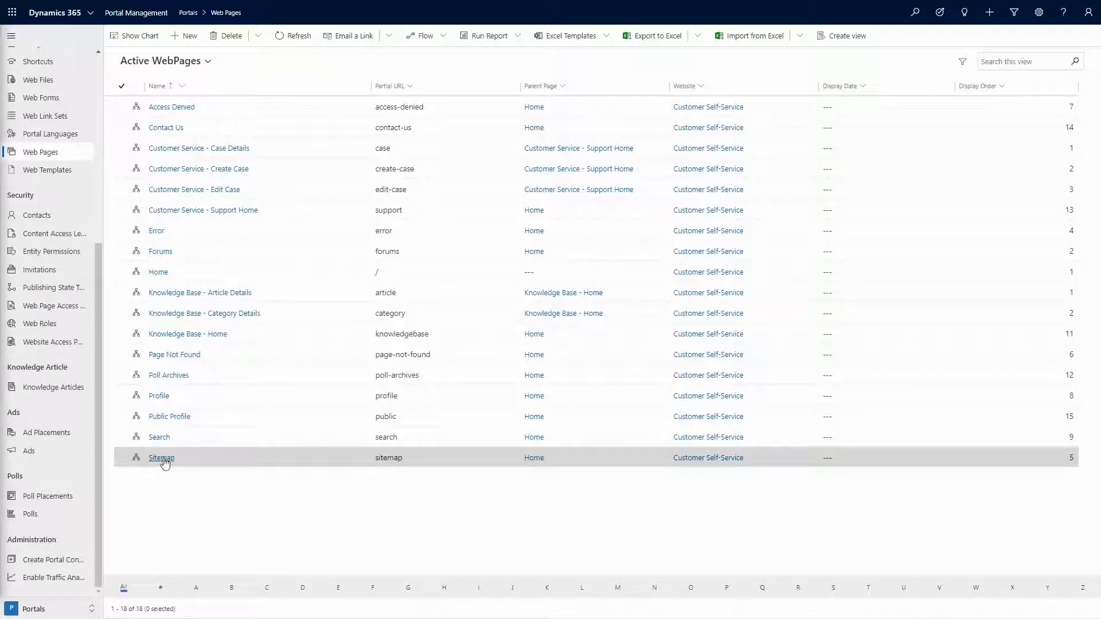
Step: Open the Sitemap web page record and review its Localized Content and Content Page form
click(162, 457)
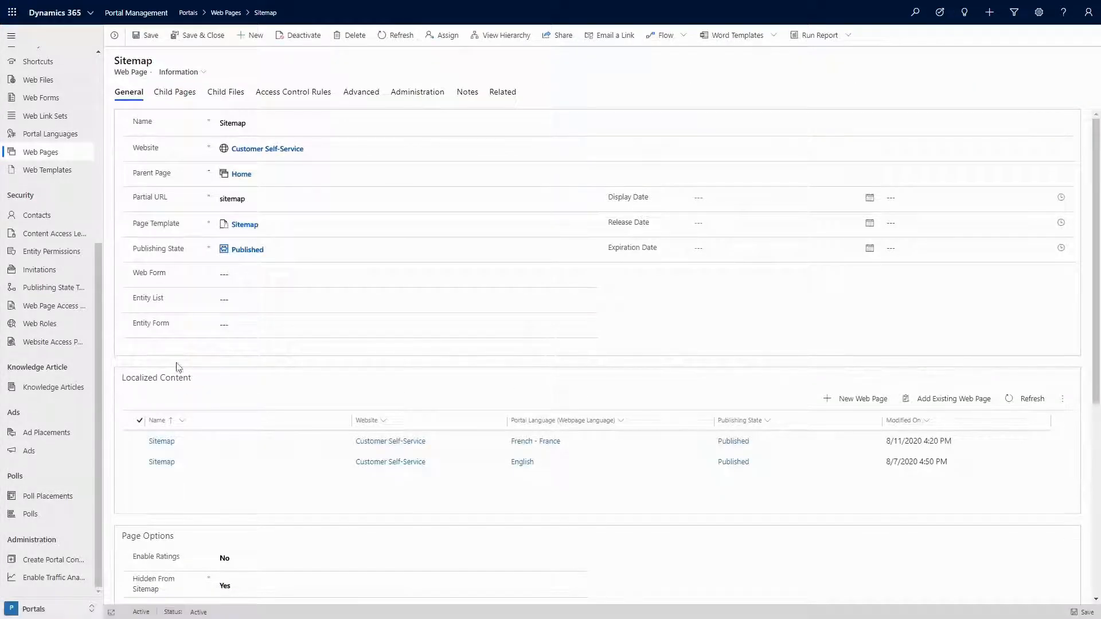
mouse_move(119, 464)
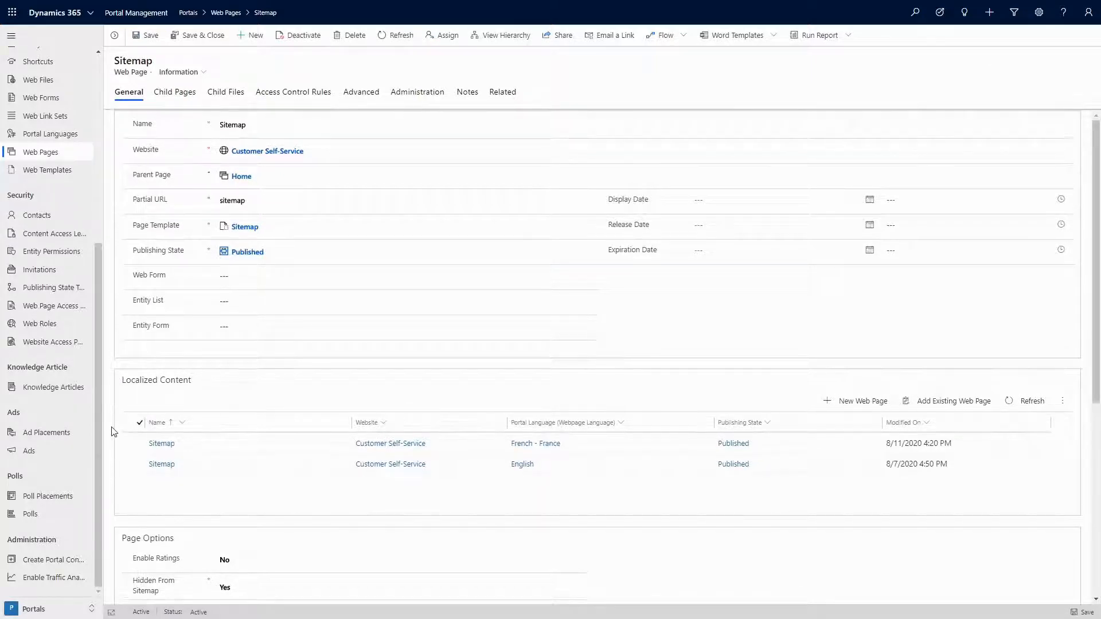
scroll(down, 3)
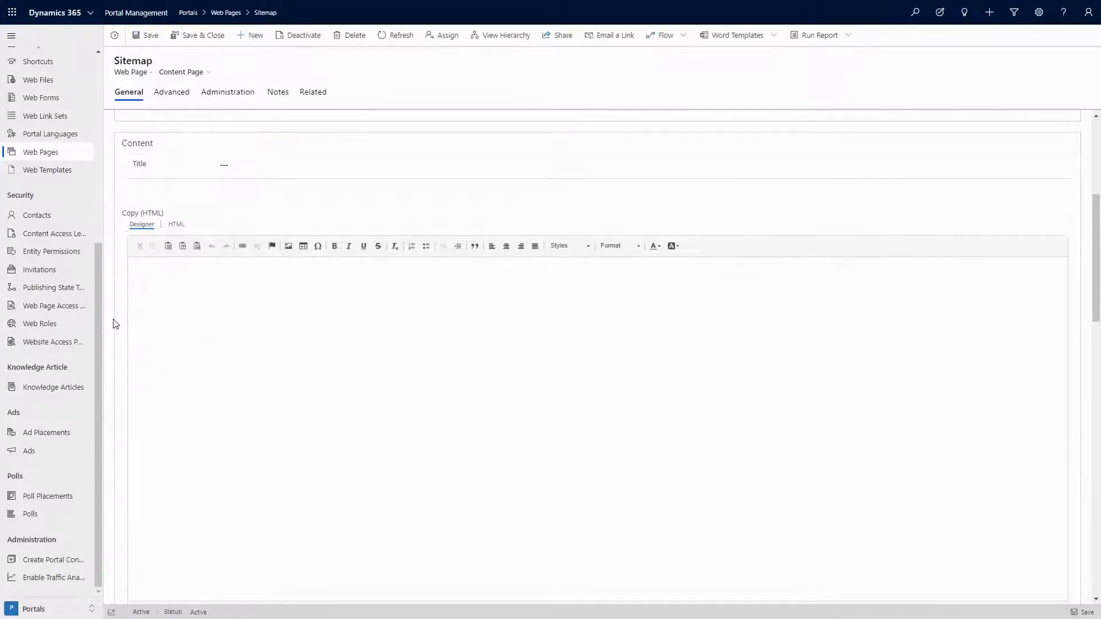
scroll(down, 3)
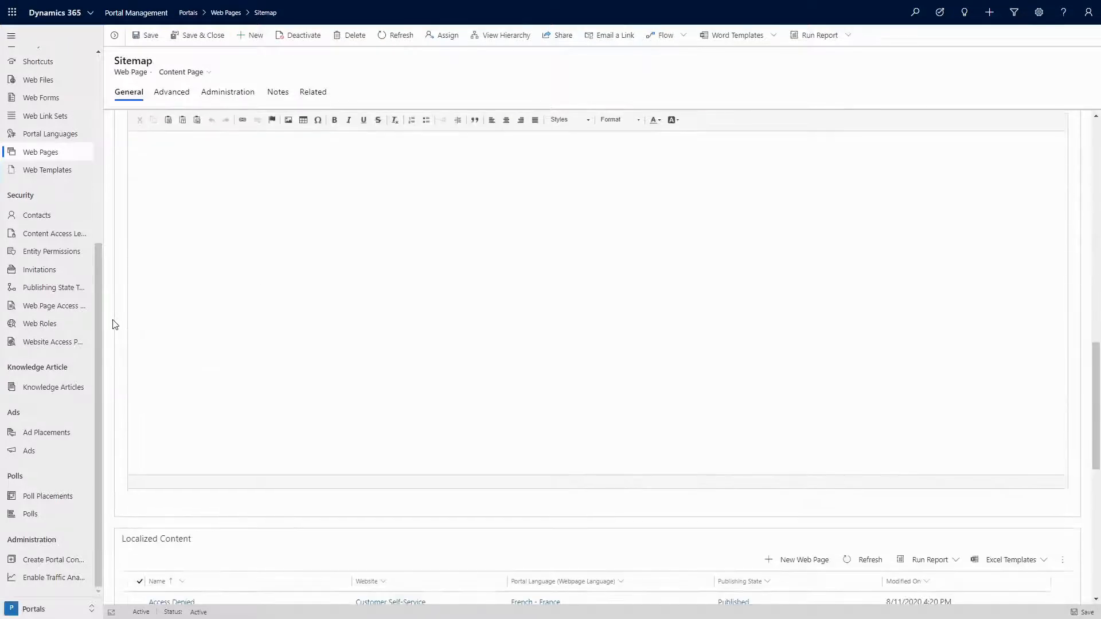
scroll(down, 3)
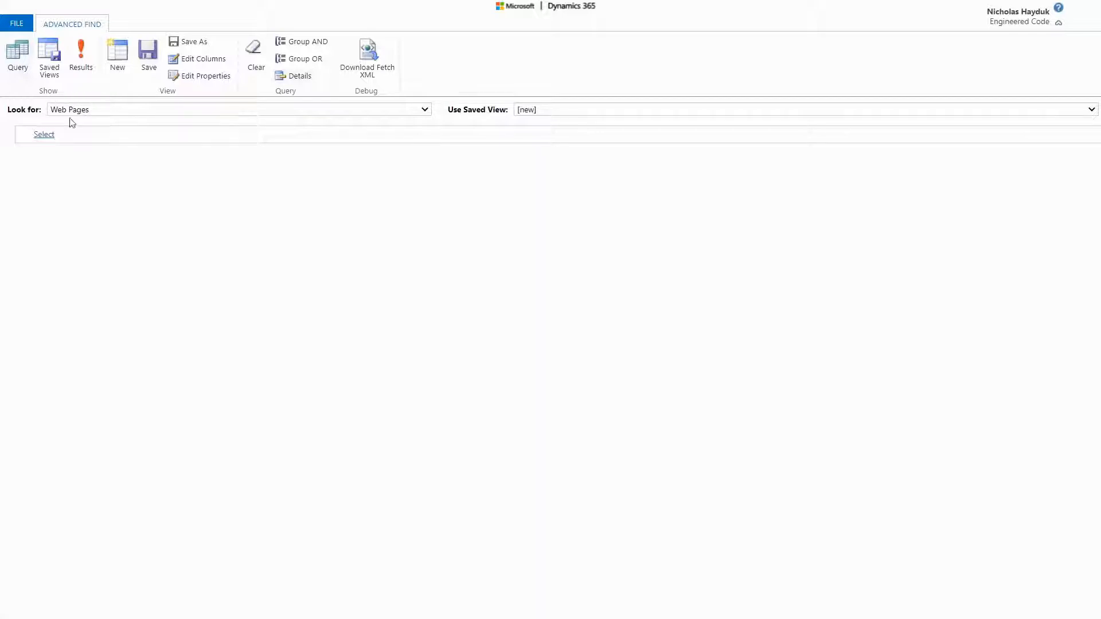
Step: Run the Web Pages Advanced Find query to list all 54 root and localized records
click(80, 56)
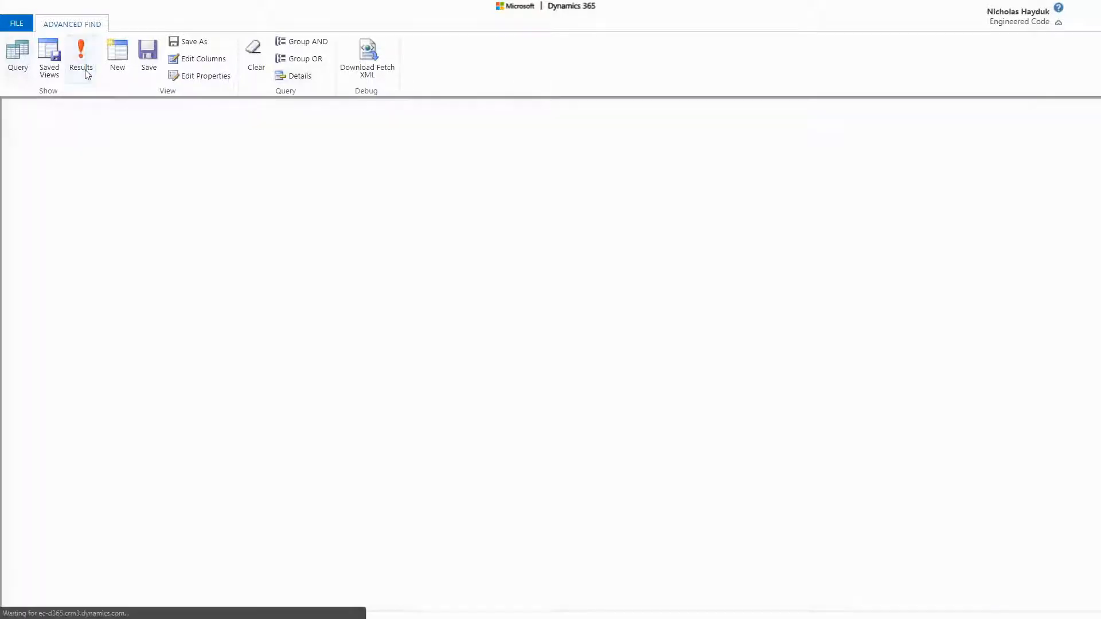
click(80, 56)
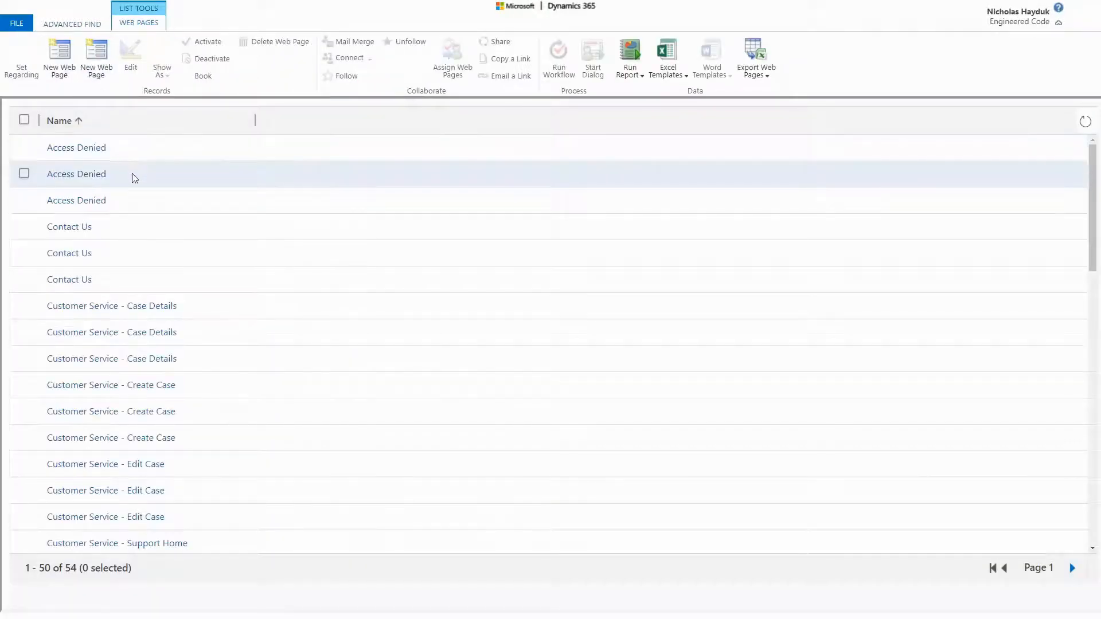
mouse_move(136, 204)
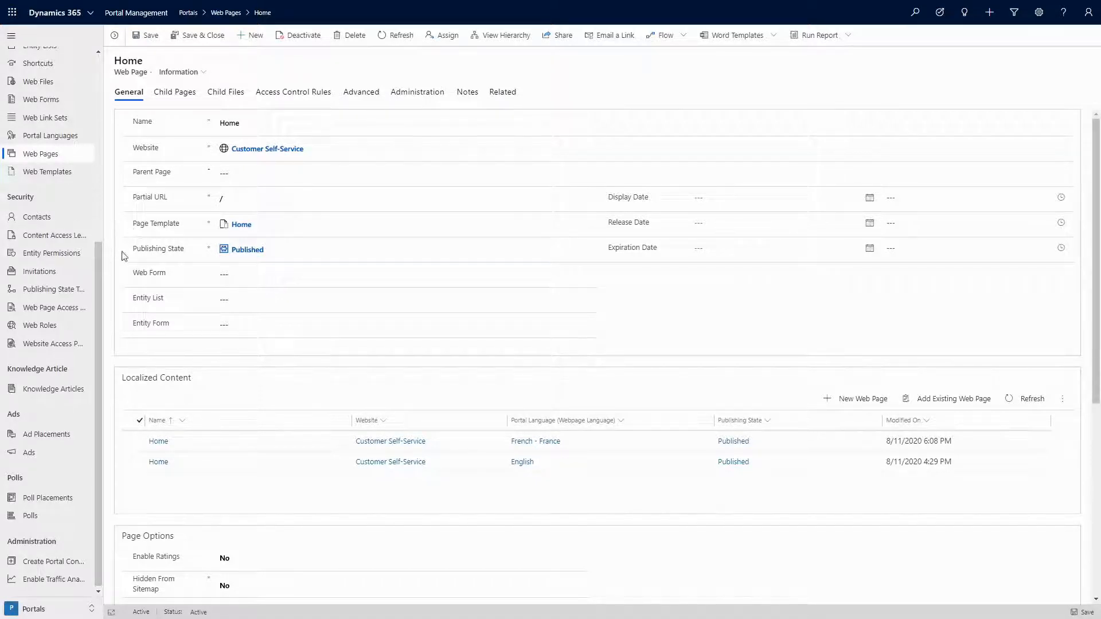
mouse_move(129, 277)
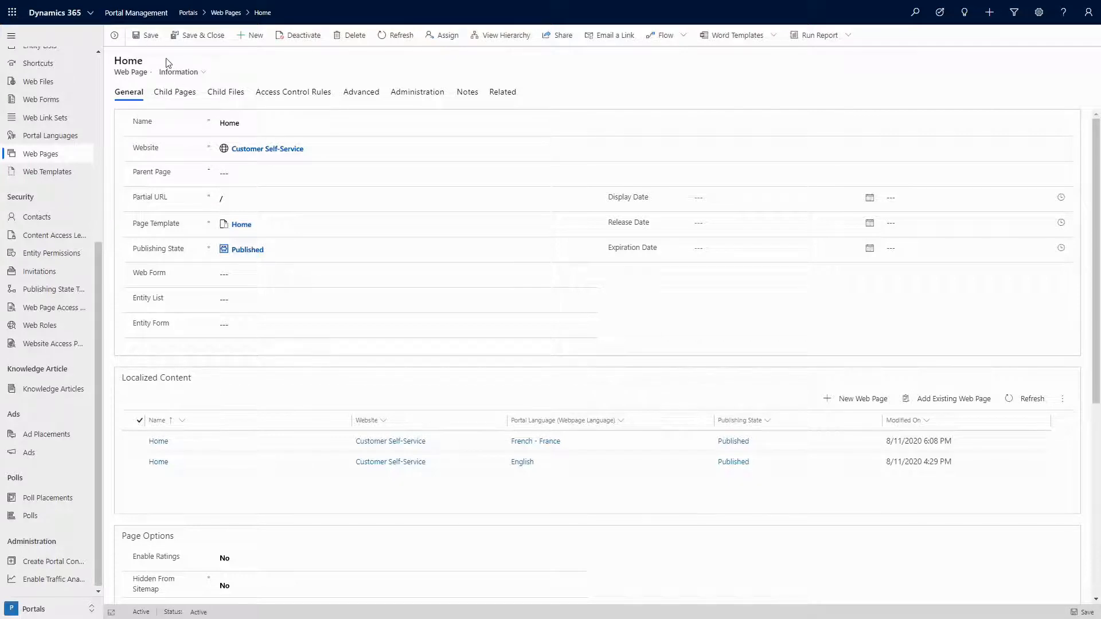
Step: Create a new web page under Home with the Full Page template and save it
click(249, 36)
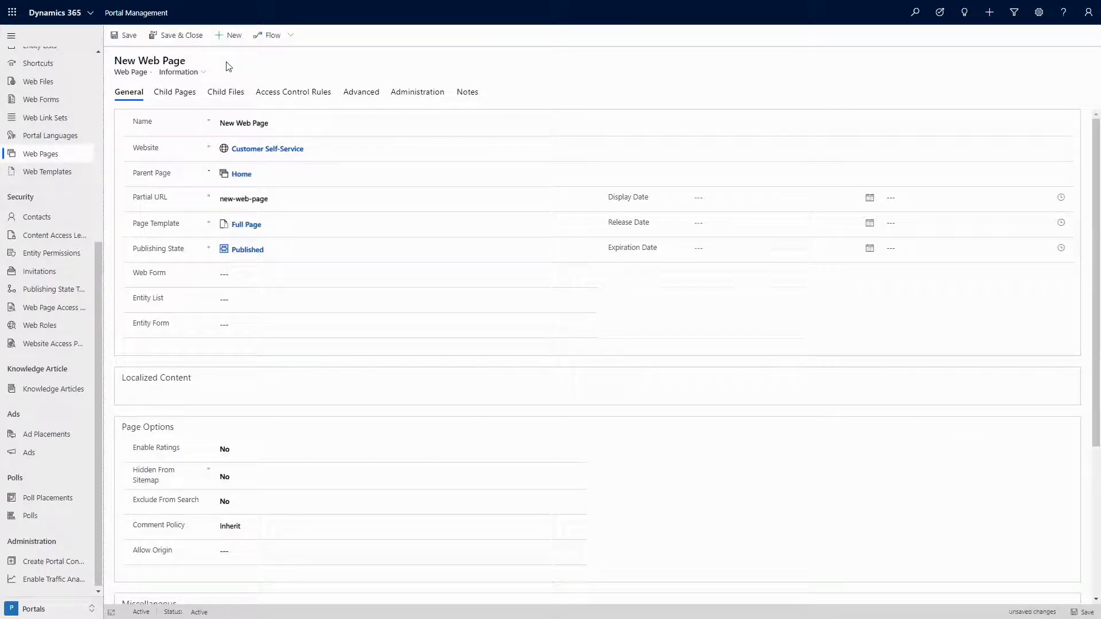
click(129, 36)
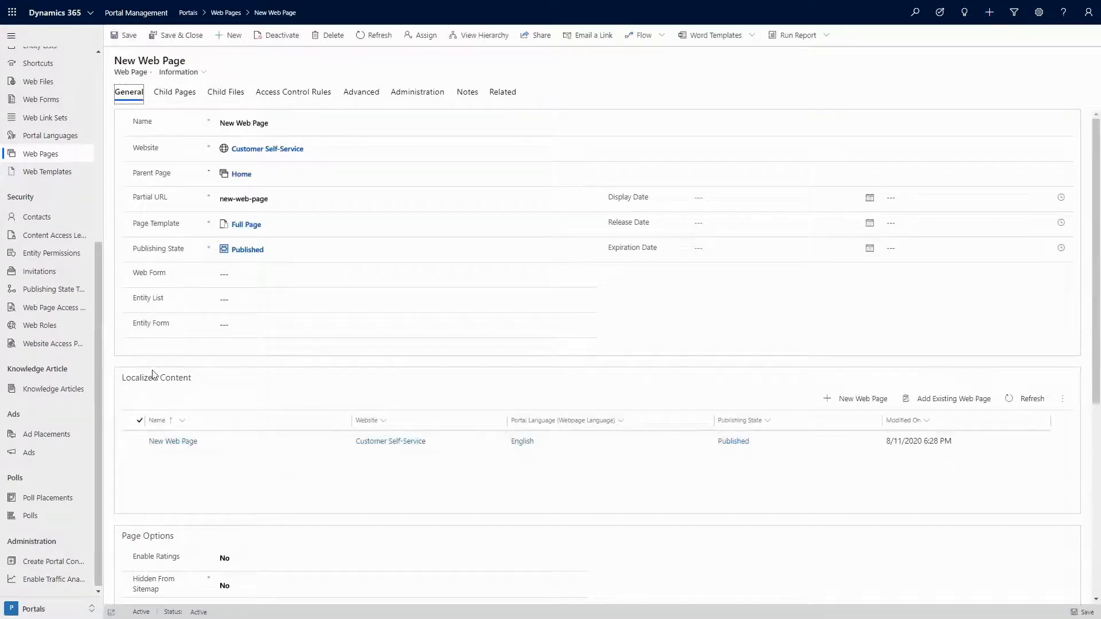
mouse_move(194, 365)
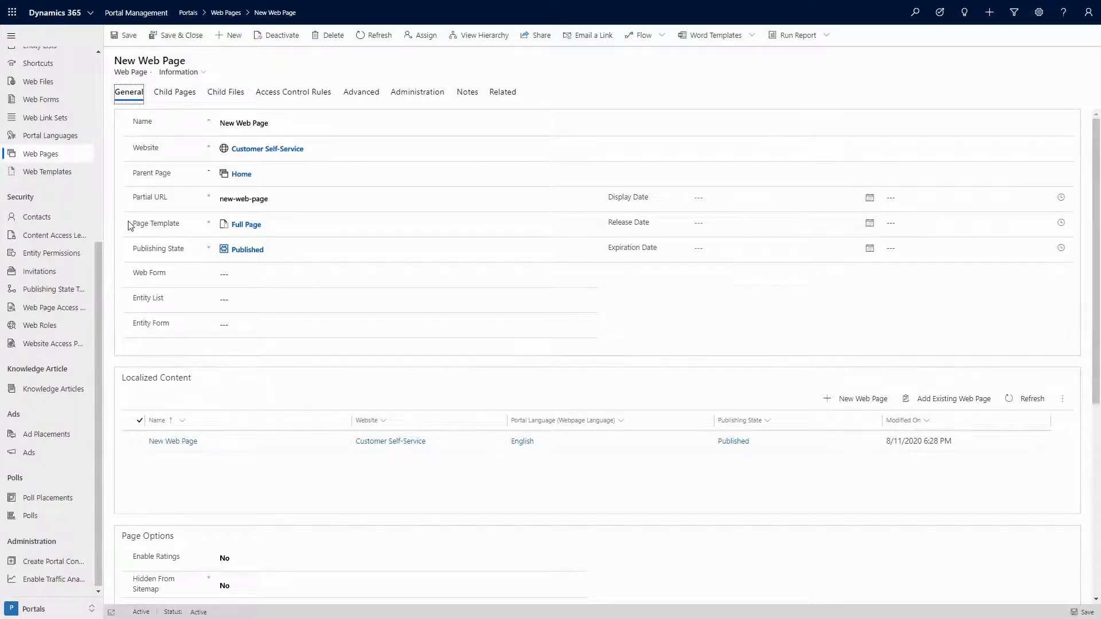
mouse_move(120, 391)
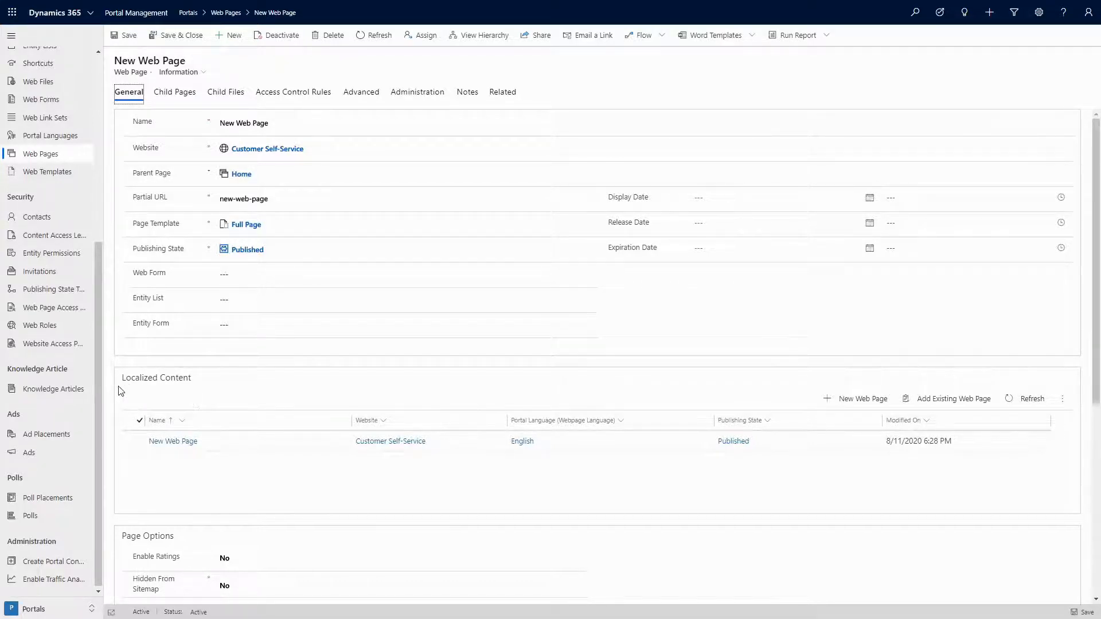
mouse_move(136, 391)
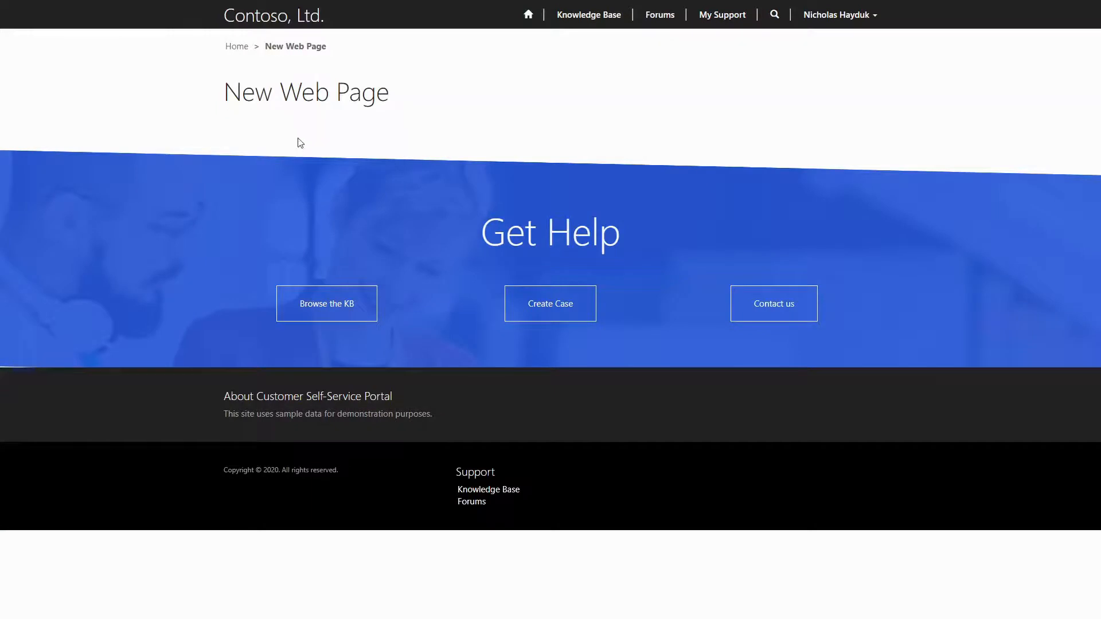
mouse_move(337, 137)
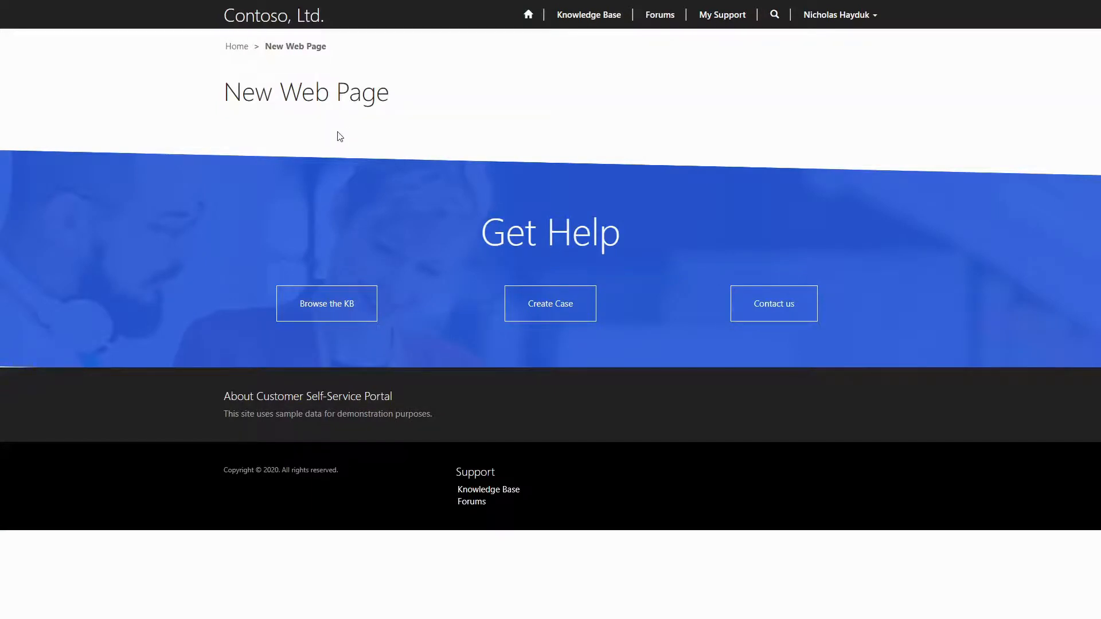